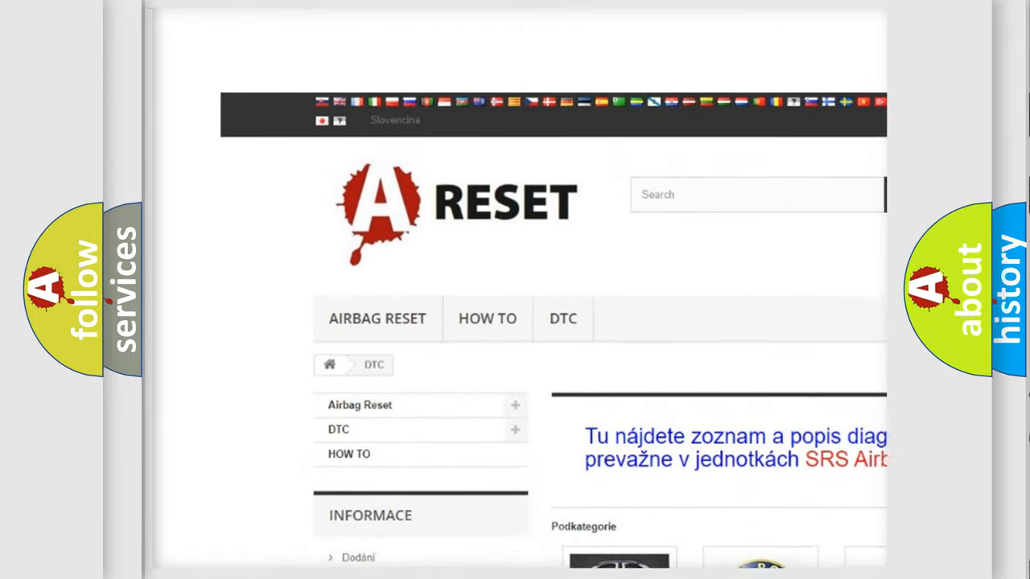
{"action": "scroll", "scroll_direction": "down", "scroll_amount": 3}
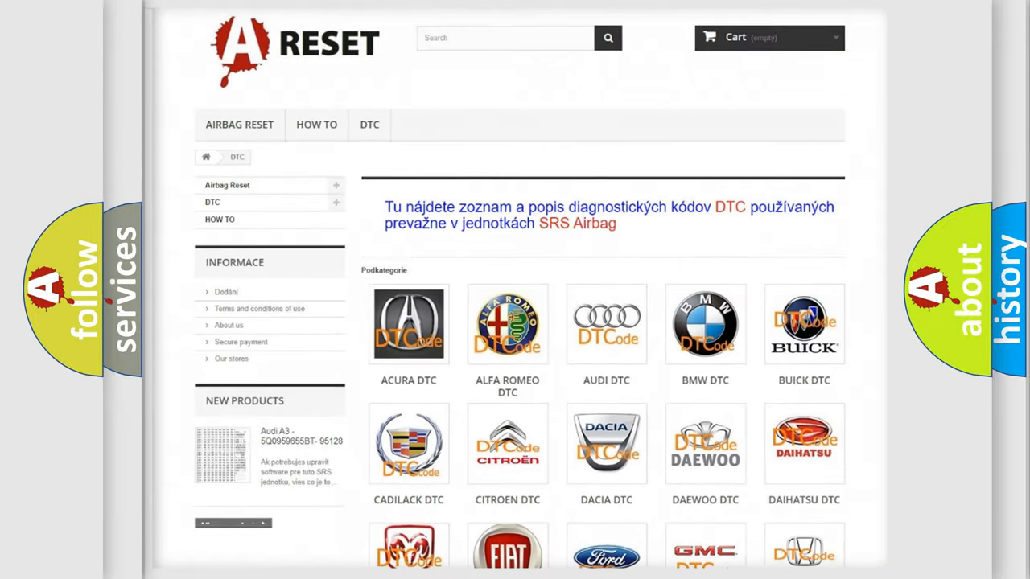
{"action": "scroll", "scroll_direction": "down", "scroll_amount": 3}
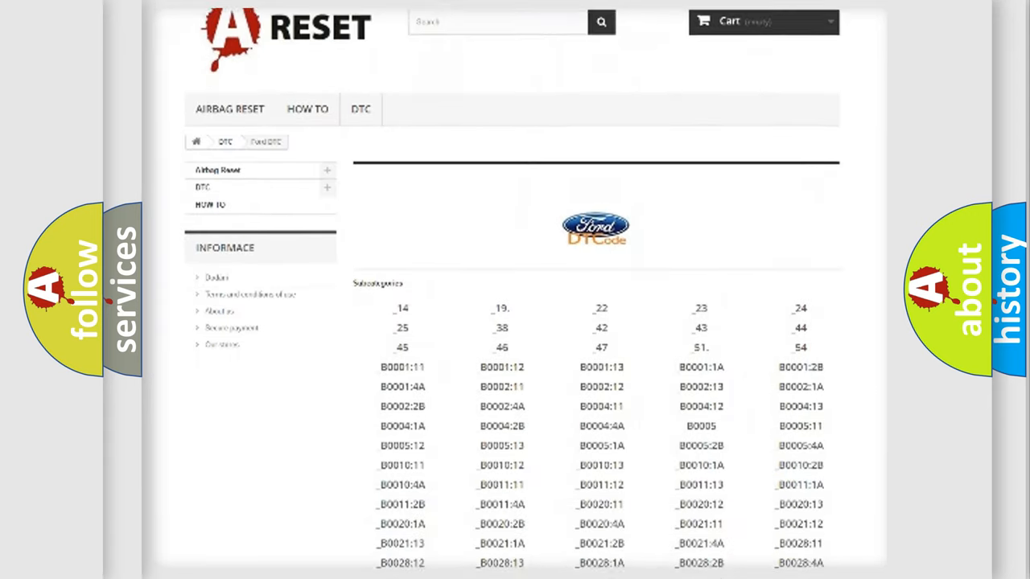
{"action": "scroll", "scroll_direction": "down", "scroll_amount": 3}
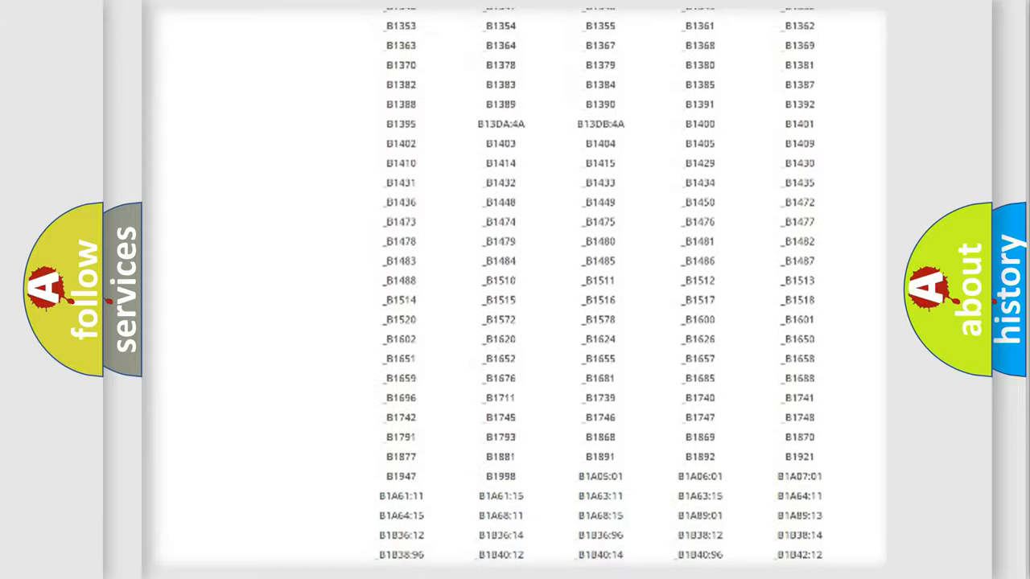
{"action": "scroll", "scroll_direction": "up", "scroll_amount": 3}
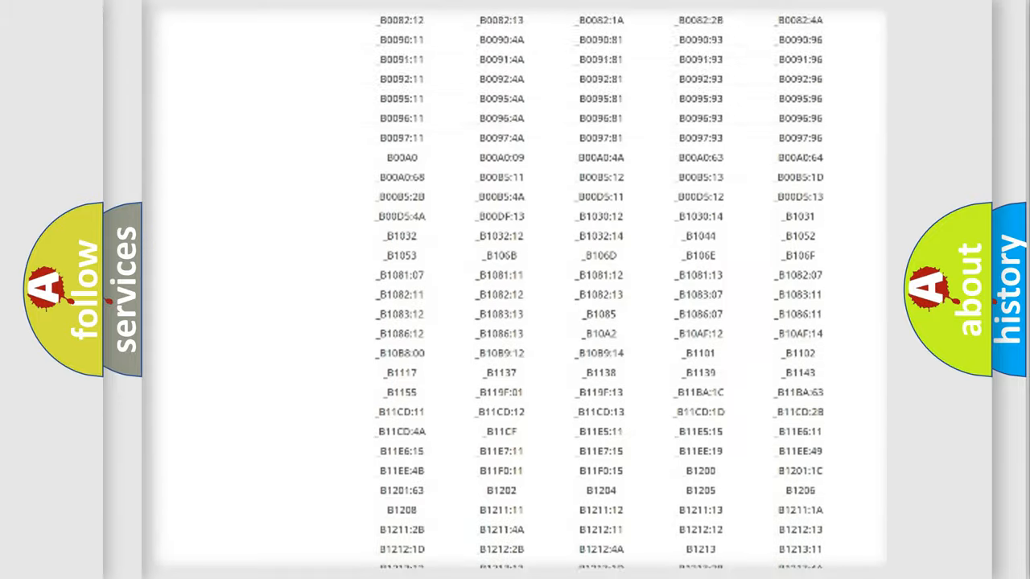
{"action": "scroll", "scroll_direction": "up", "scroll_amount": 3}
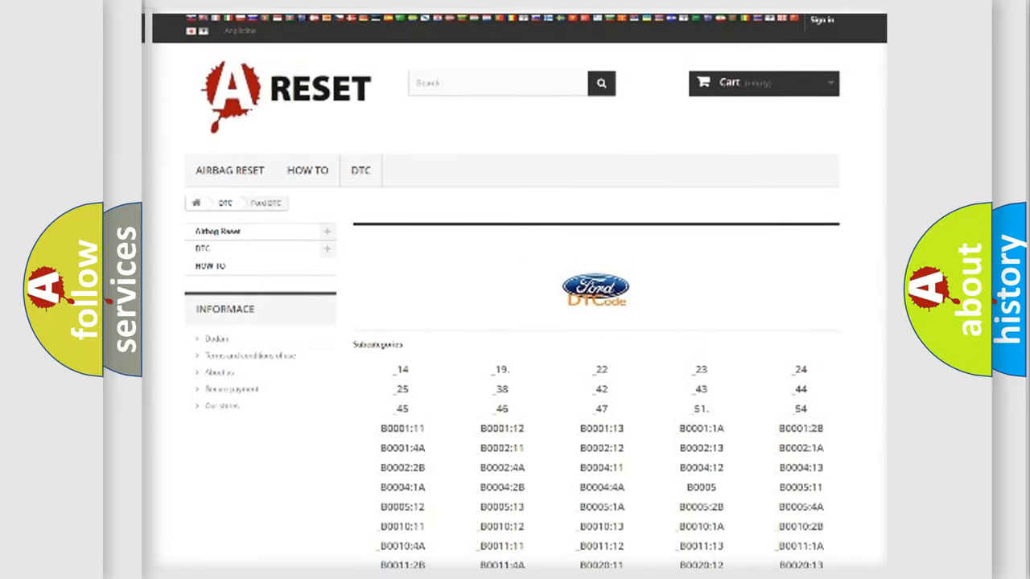